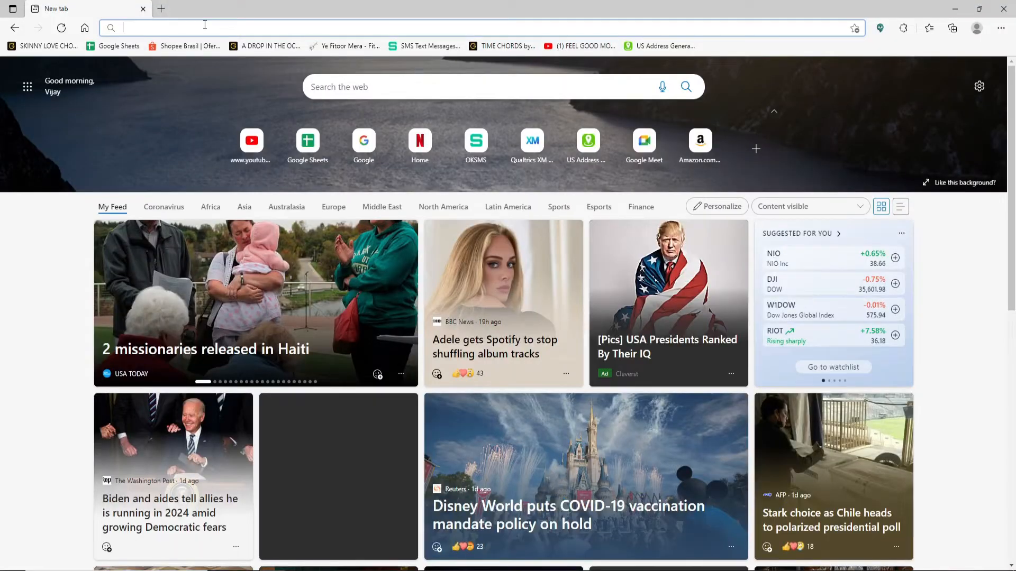
Search Bing for 'quicksilver gift card redeem' and open the 'Redeem e-Gift Vouchers - QWIKCILVER' result
type("quicksilver gift card r")
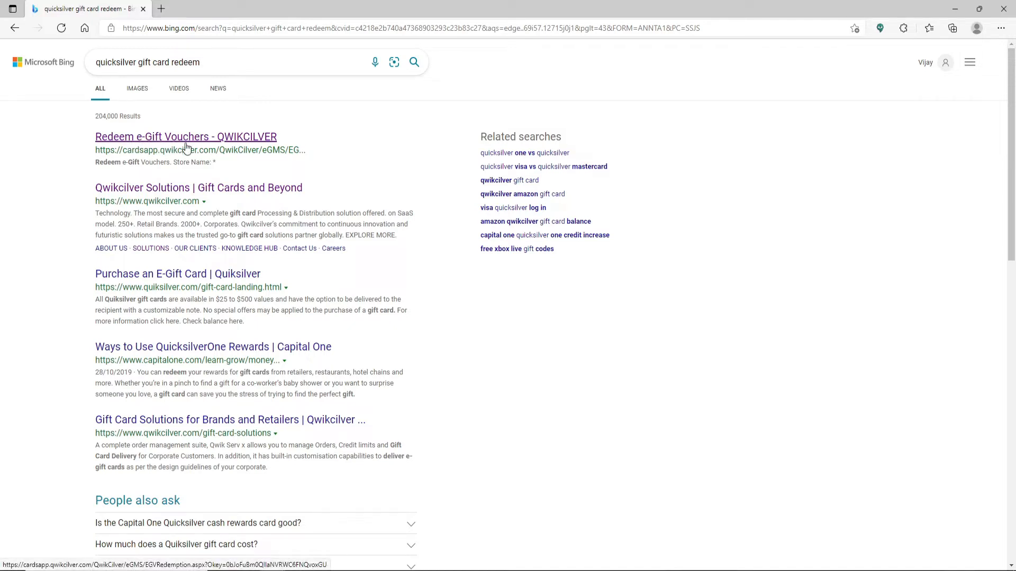
left_click(185, 137)
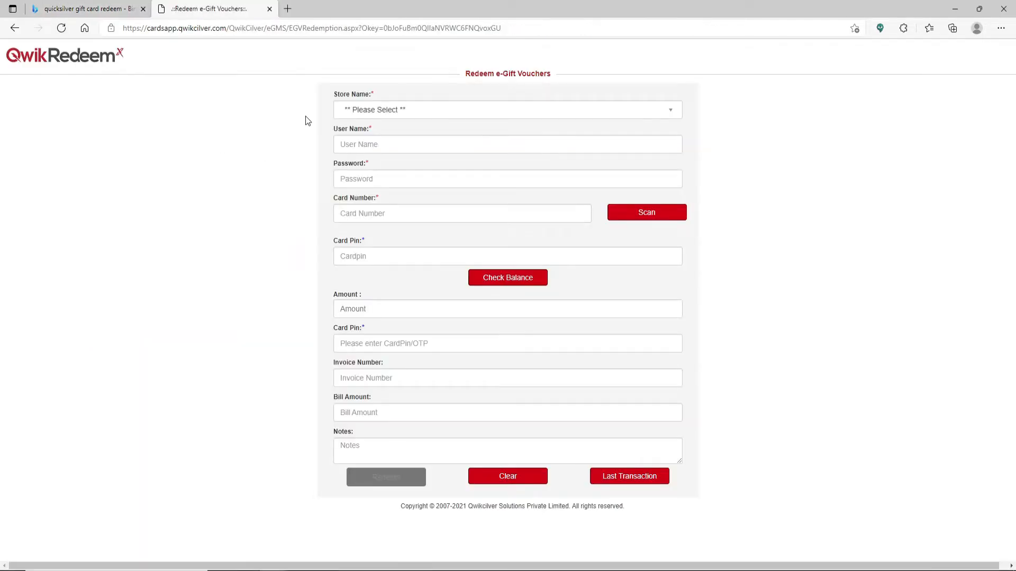
left_click(507, 109)
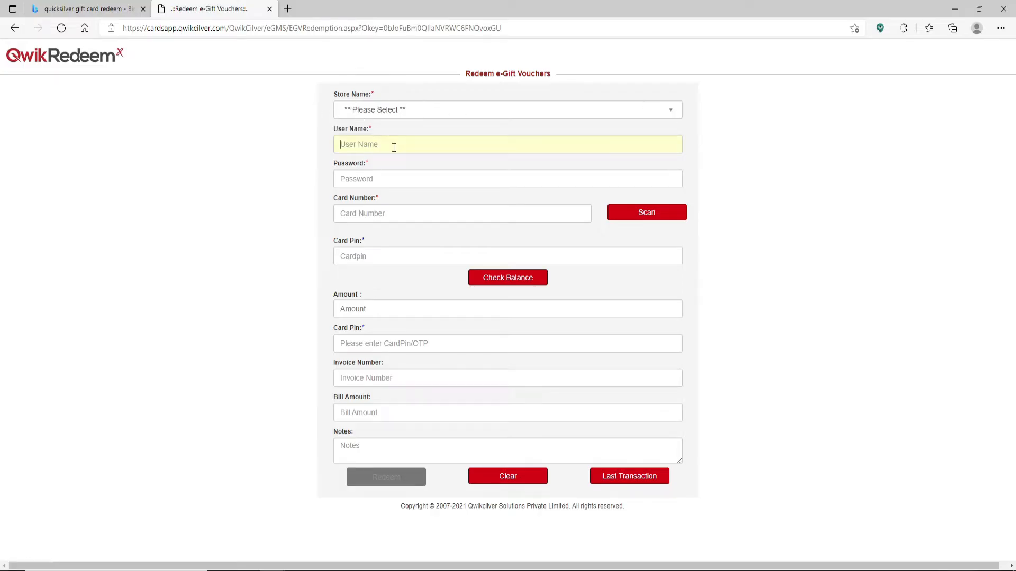
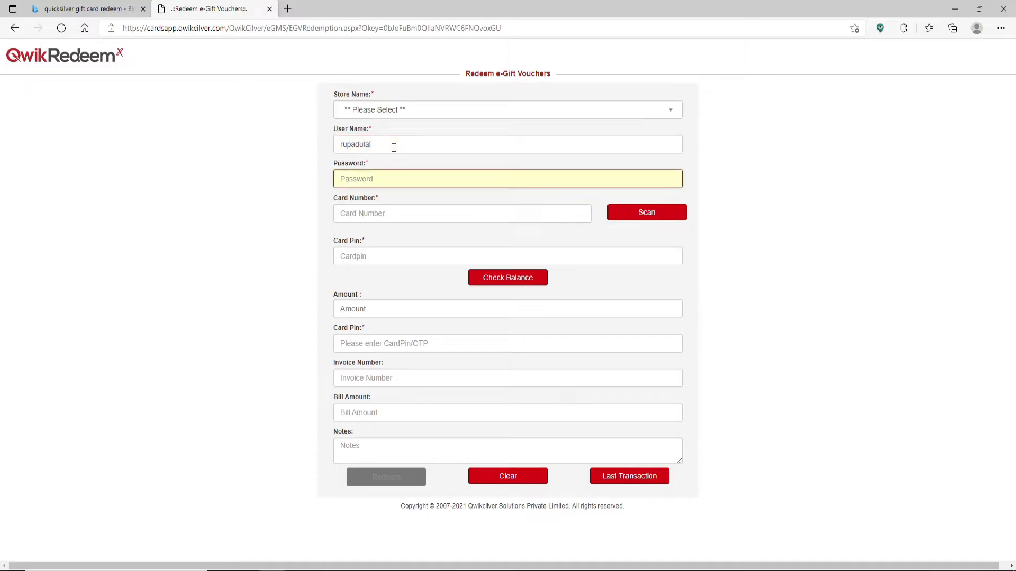
type("password")
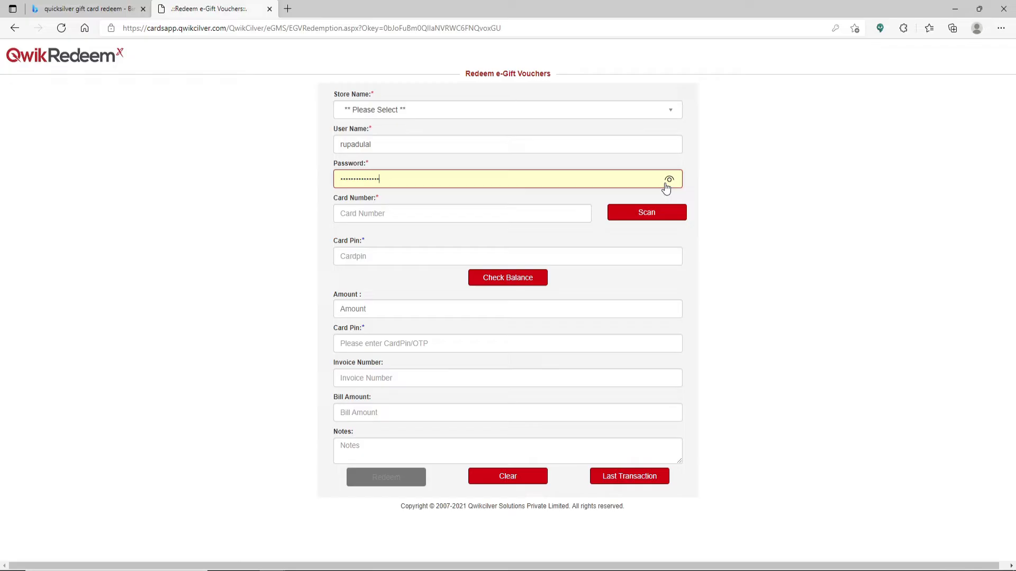
left_click(461, 213)
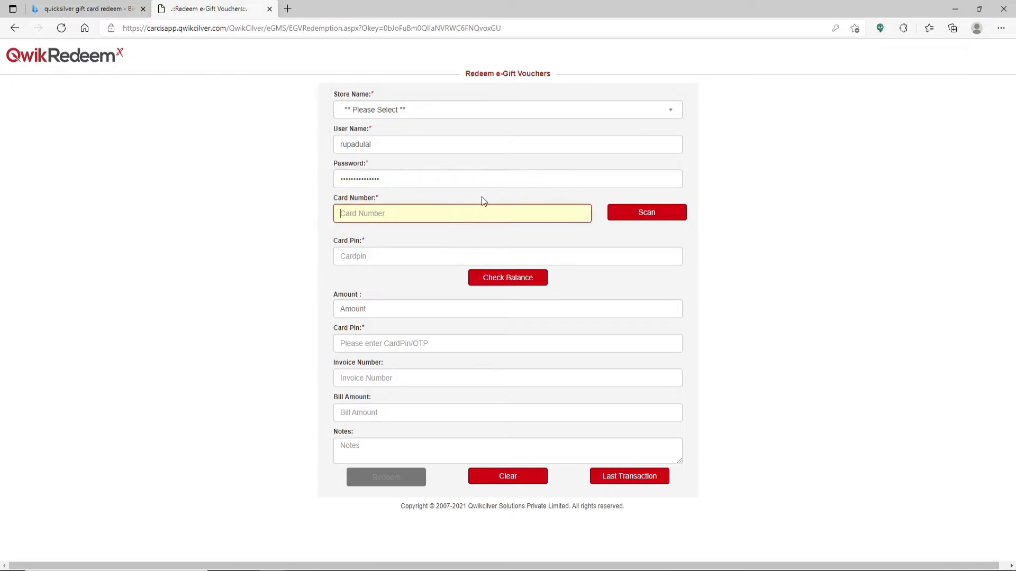
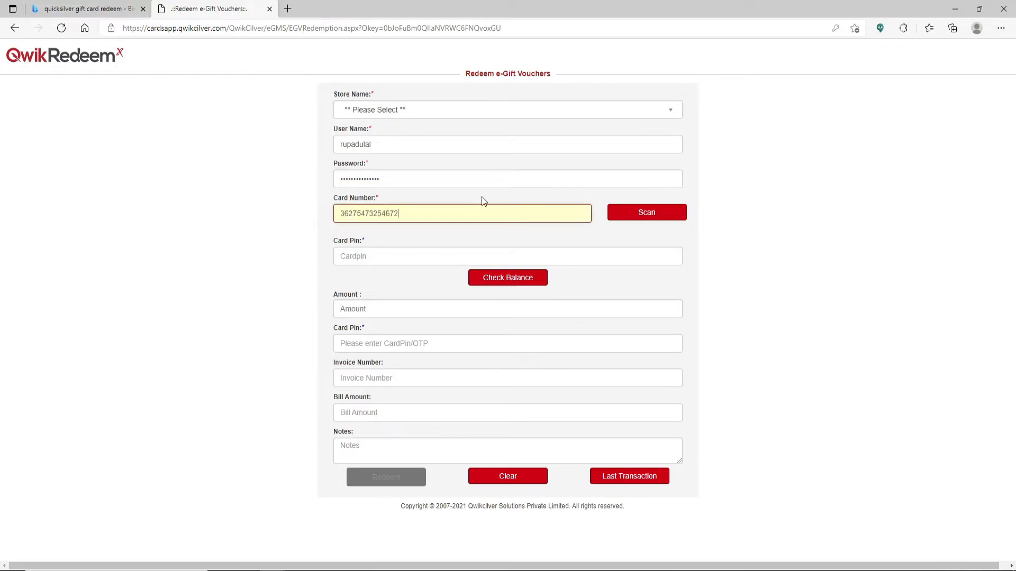
left_click(646, 211)
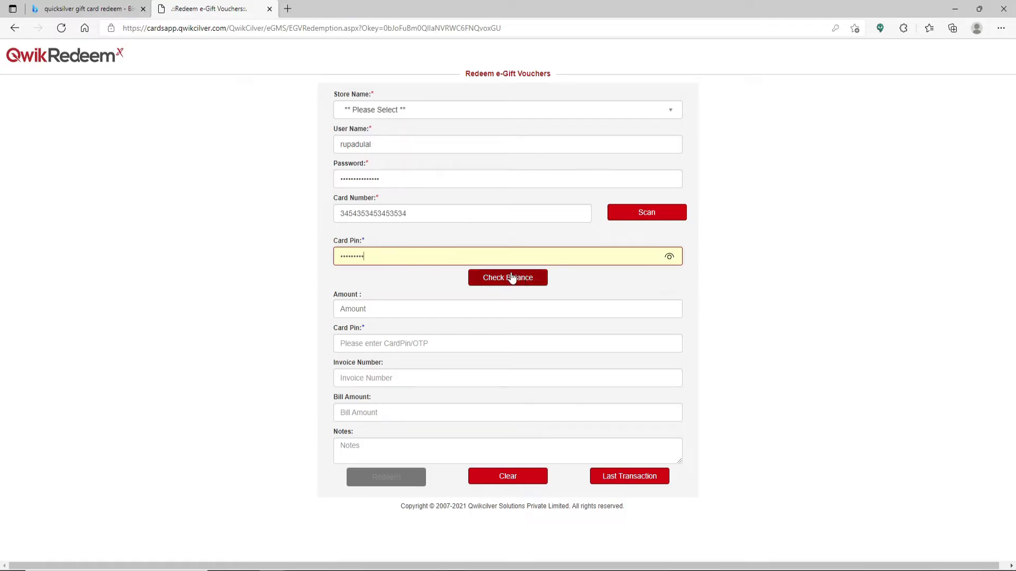
mouse_move(508, 279)
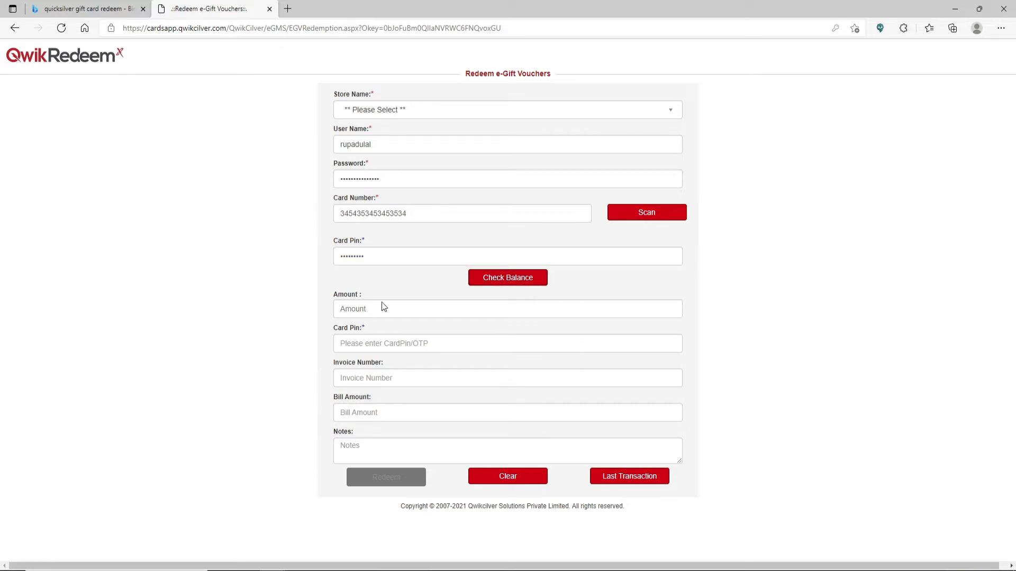
mouse_move(381, 311)
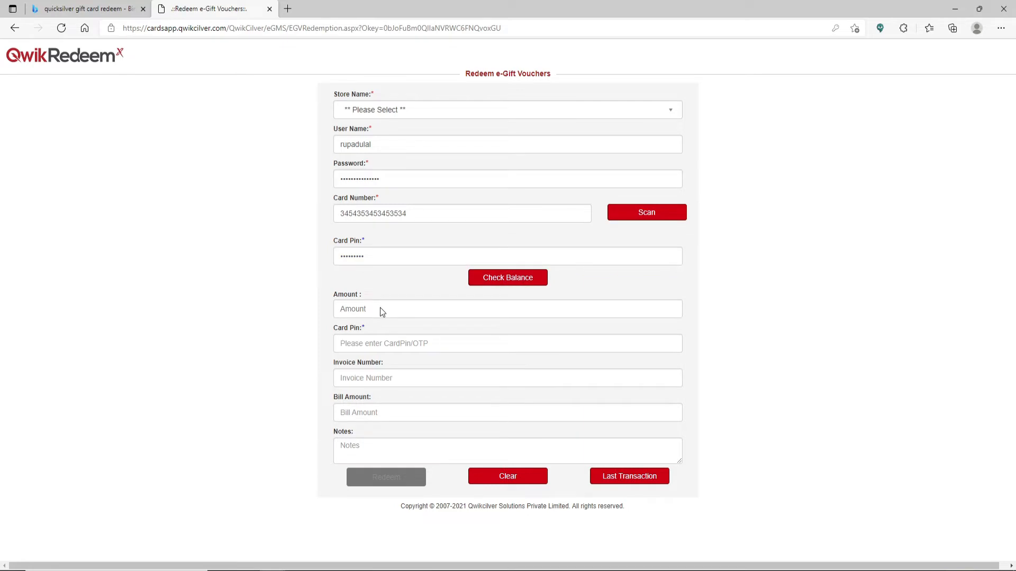
left_click(507, 344)
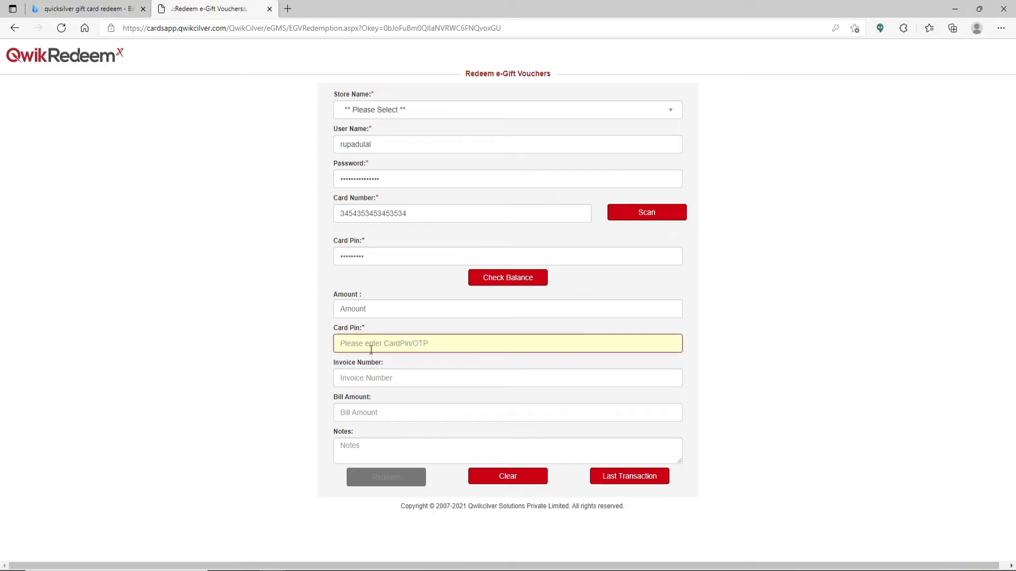
left_click(508, 378)
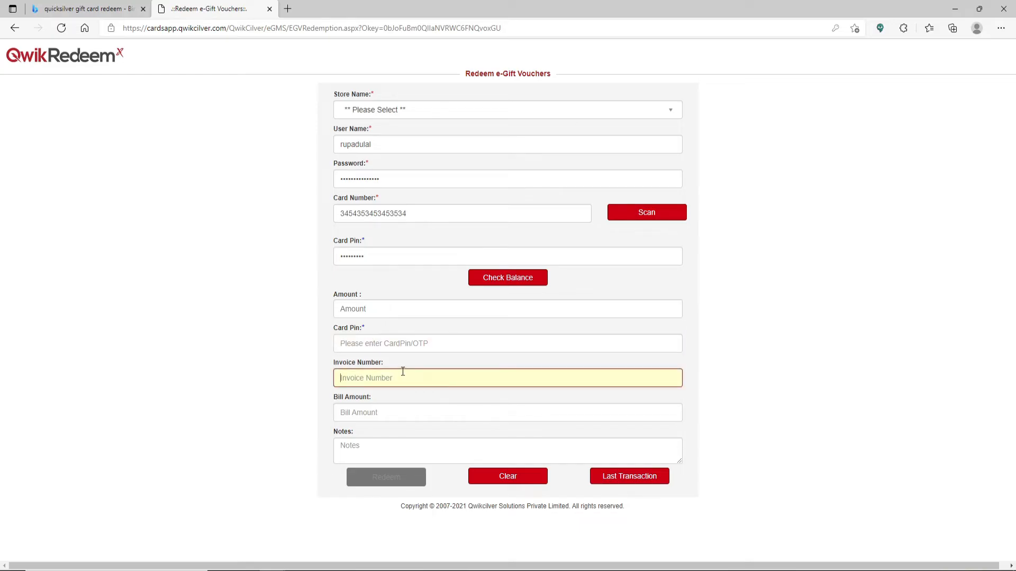
left_click(507, 412)
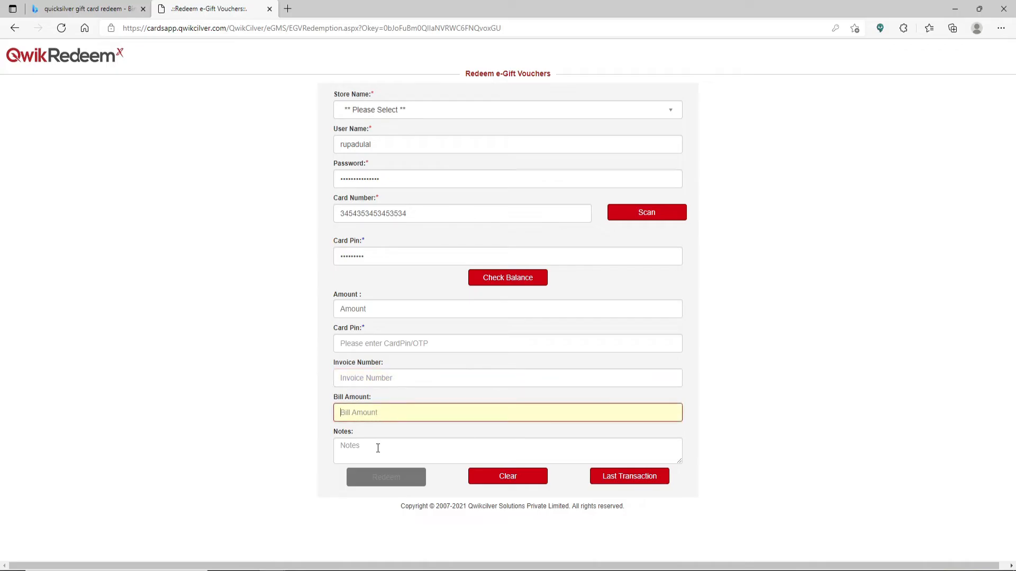
left_click(507, 450)
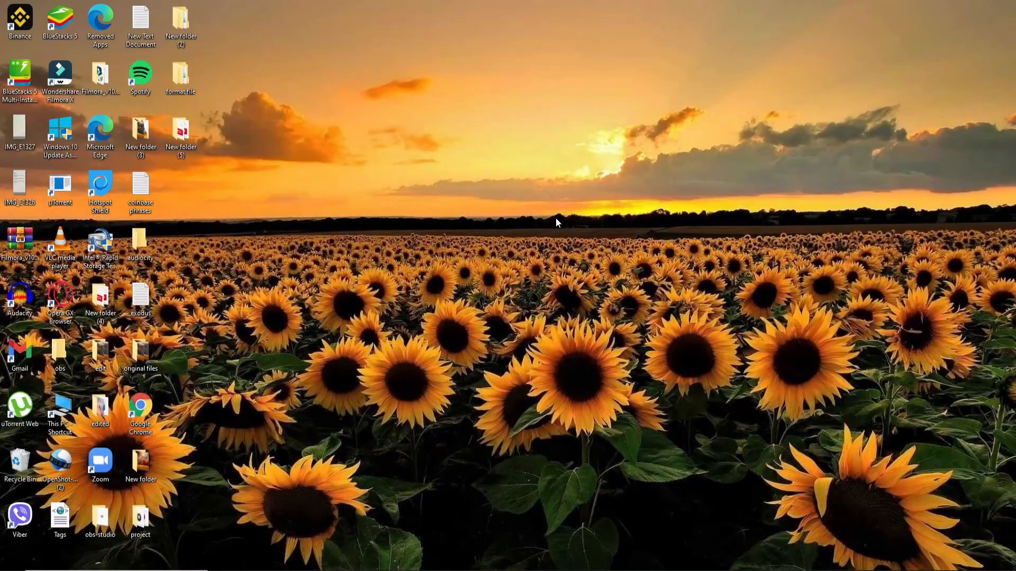
mouse_move(466, 204)
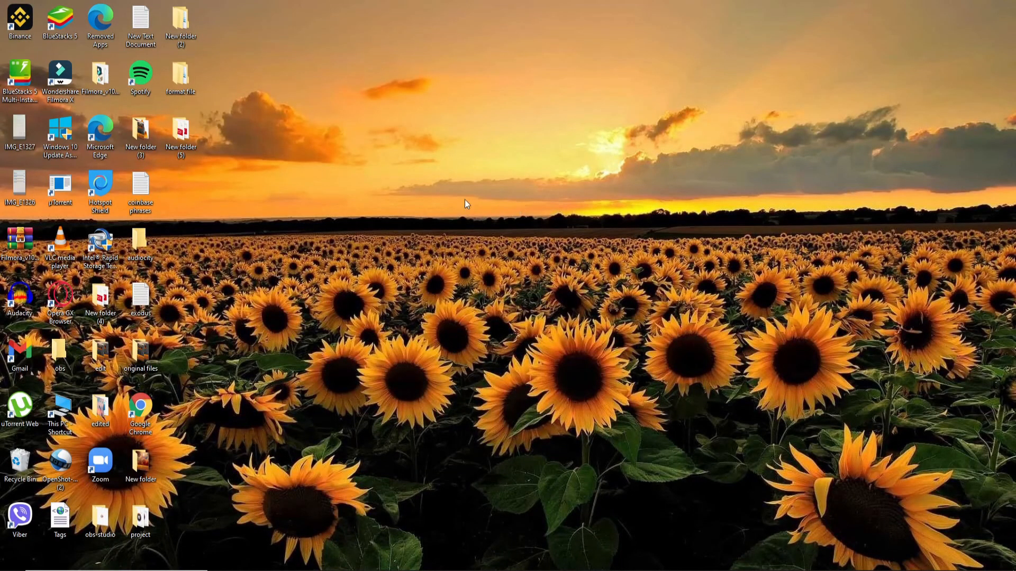
mouse_move(398, 206)
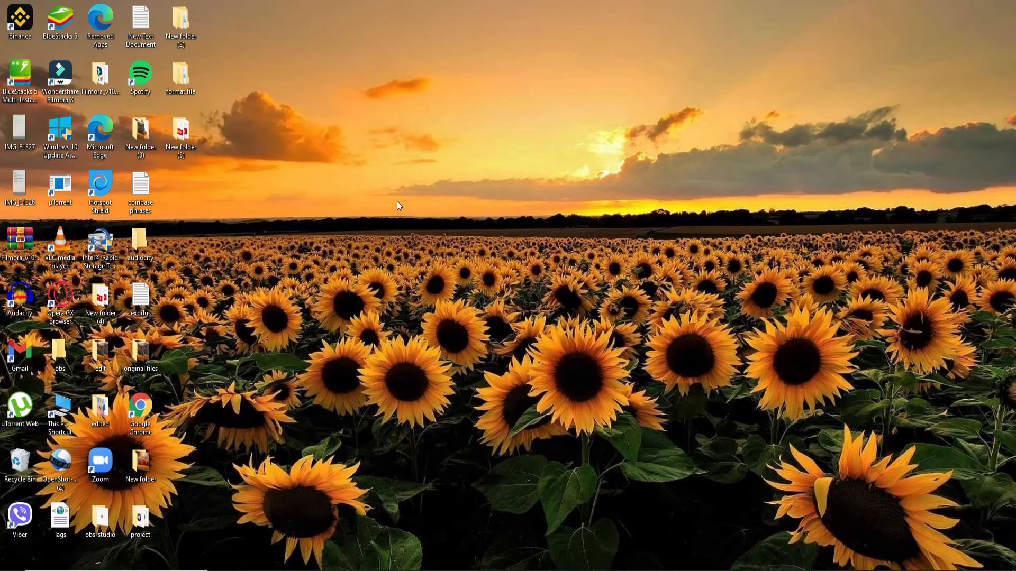